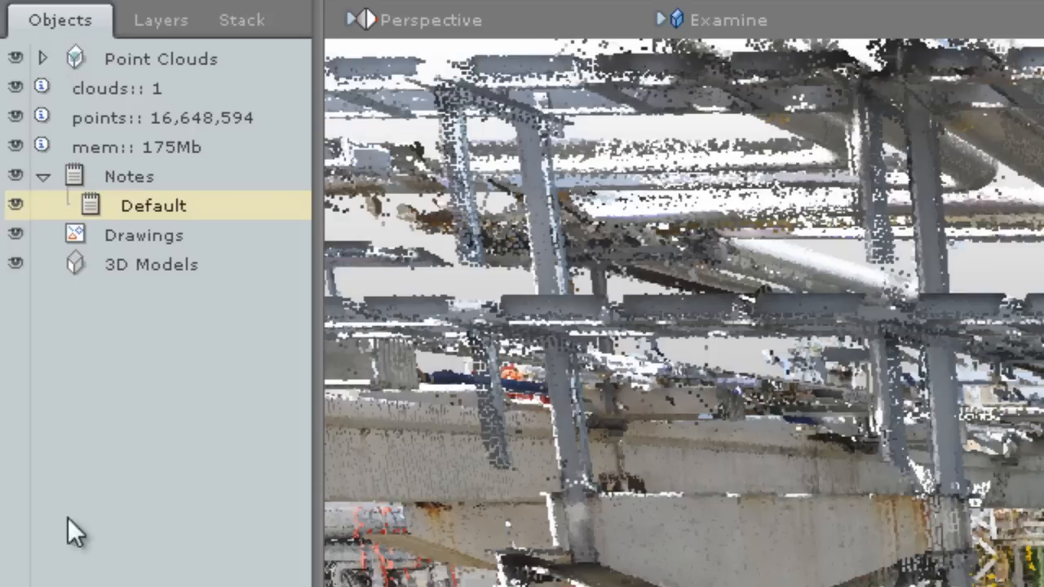
- Rename layers to Ceiling and Ground, put each scan on its own layer, and make a Scan layer current
{"action": "left_click", "coordinate": [150, 20]}
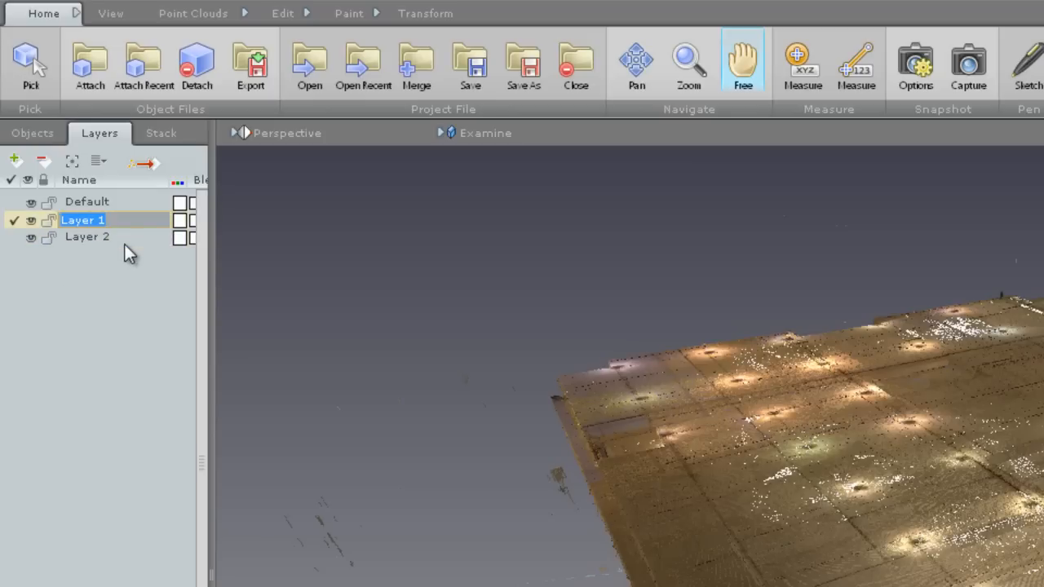
{"action": "type", "text": "Ceiling"}
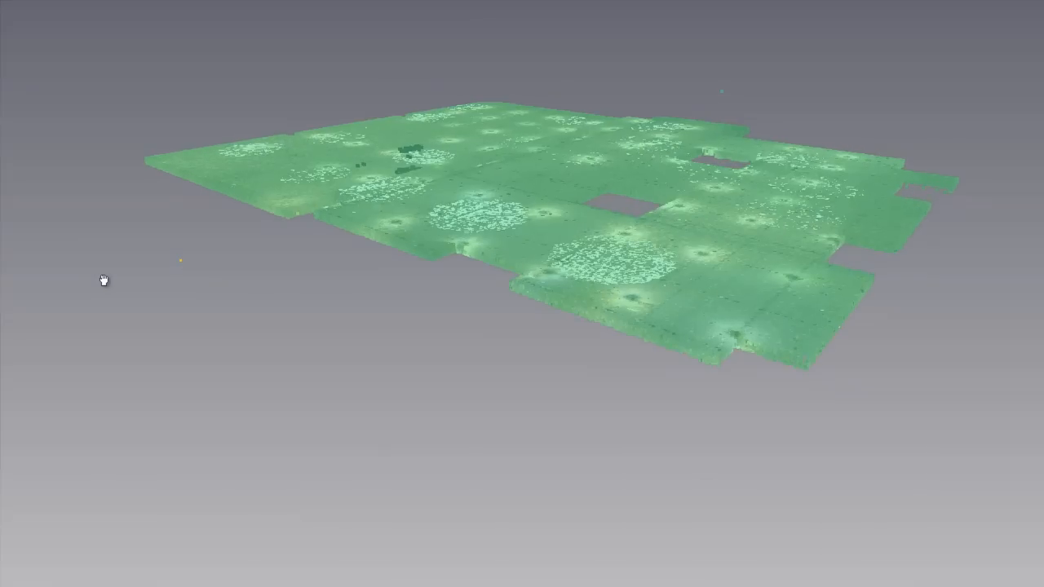
{"action": "left_click", "coordinate": [112, 132]}
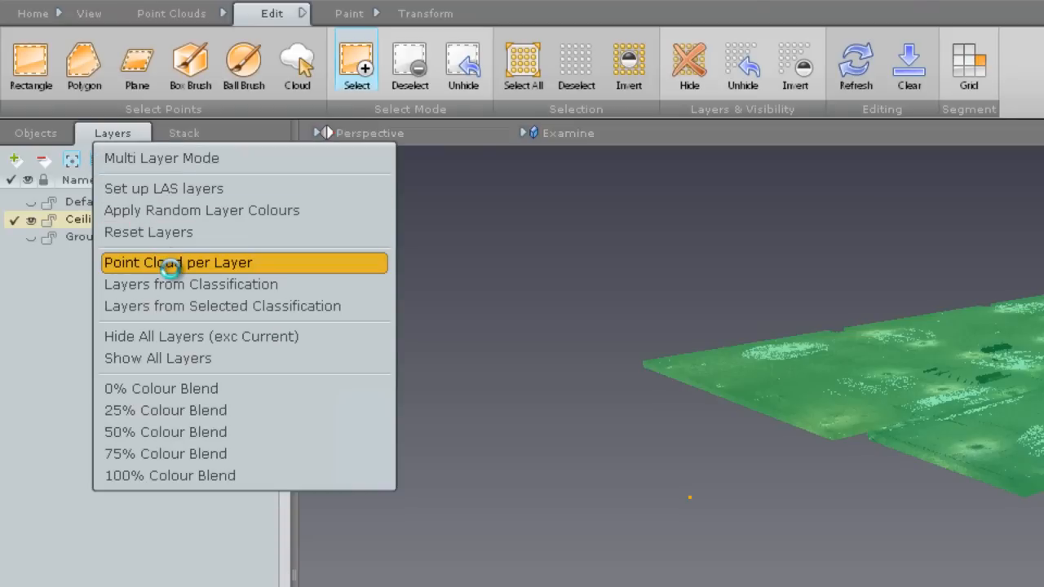
{"action": "left_click", "coordinate": [178, 262]}
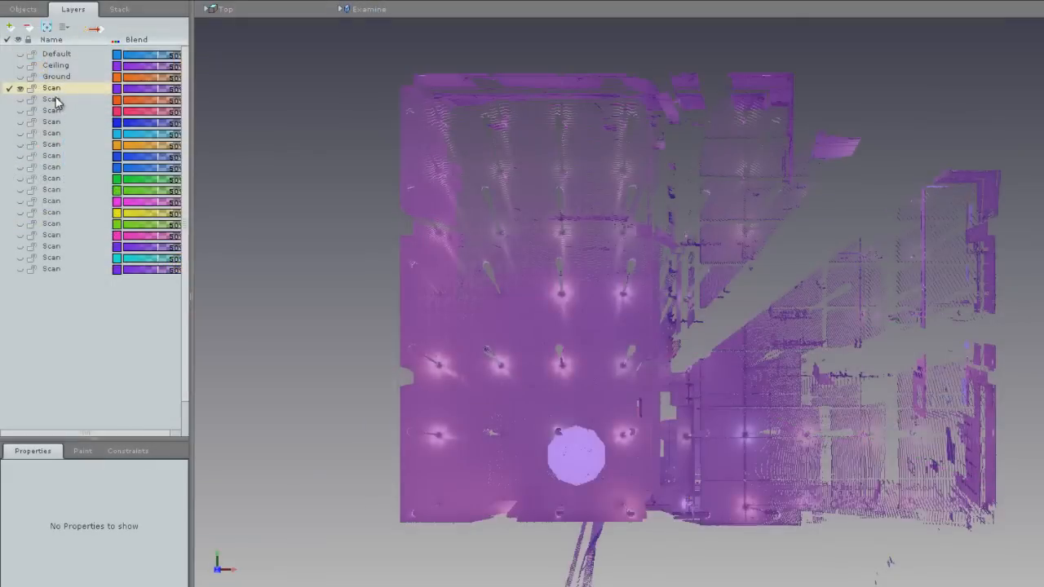
{"action": "left_click", "coordinate": [53, 133]}
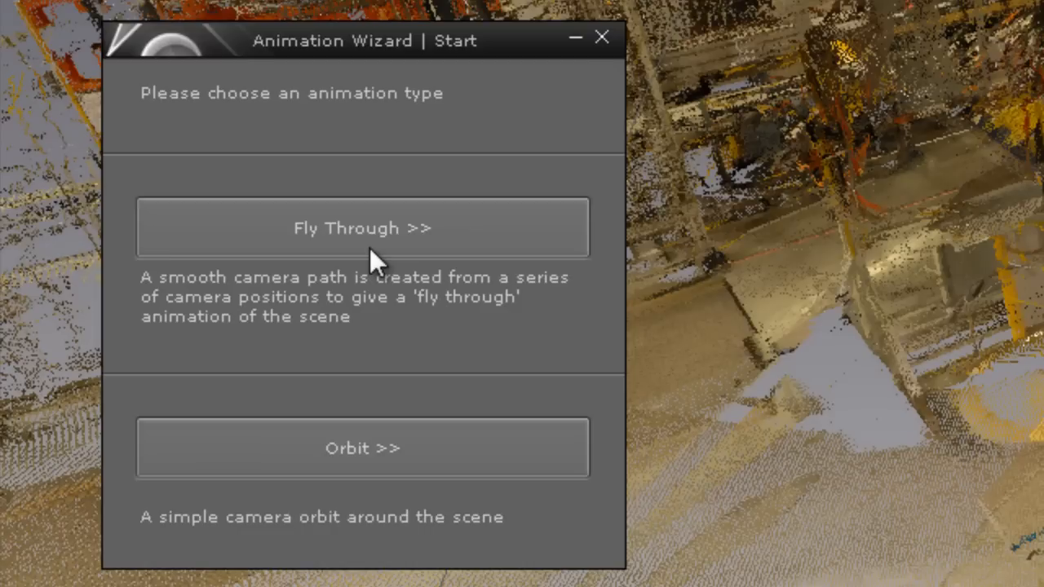
- Choose the Fly Through animation type in the Animation Wizard
{"action": "left_click", "coordinate": [362, 227]}
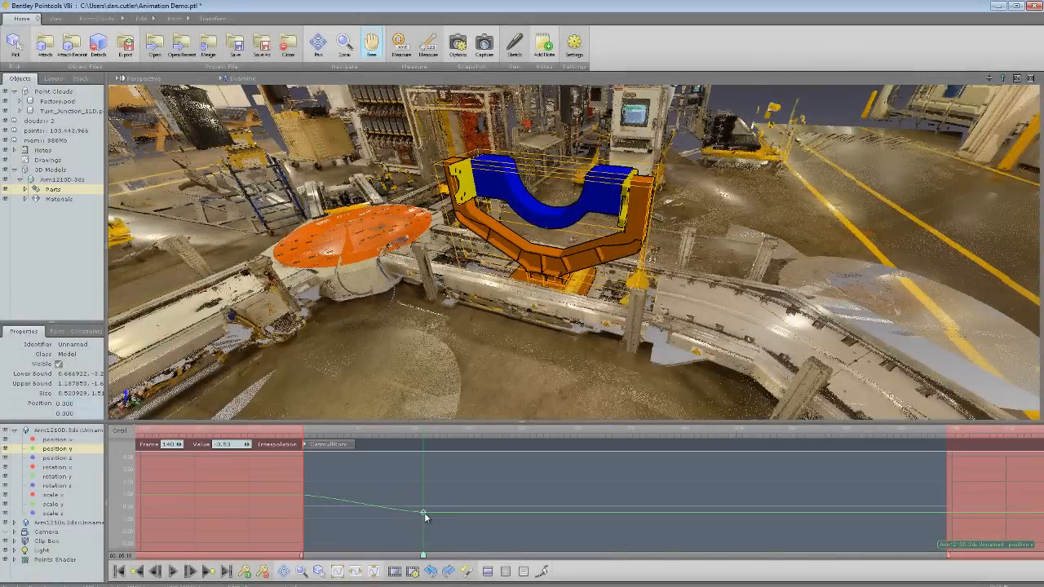
- Drag the arm's frame-140 position y keyframe down to about -1.67
{"action": "left_click_drag", "start_coordinate": [424, 514], "coordinate": [424, 531]}
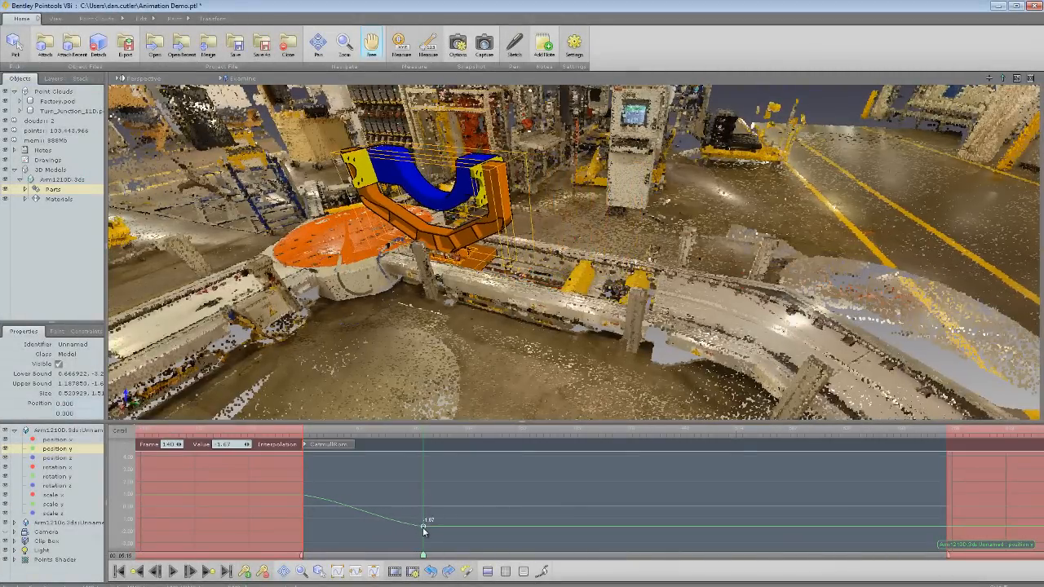
{"action": "left_click_drag", "start_coordinate": [423, 530], "coordinate": [423, 546]}
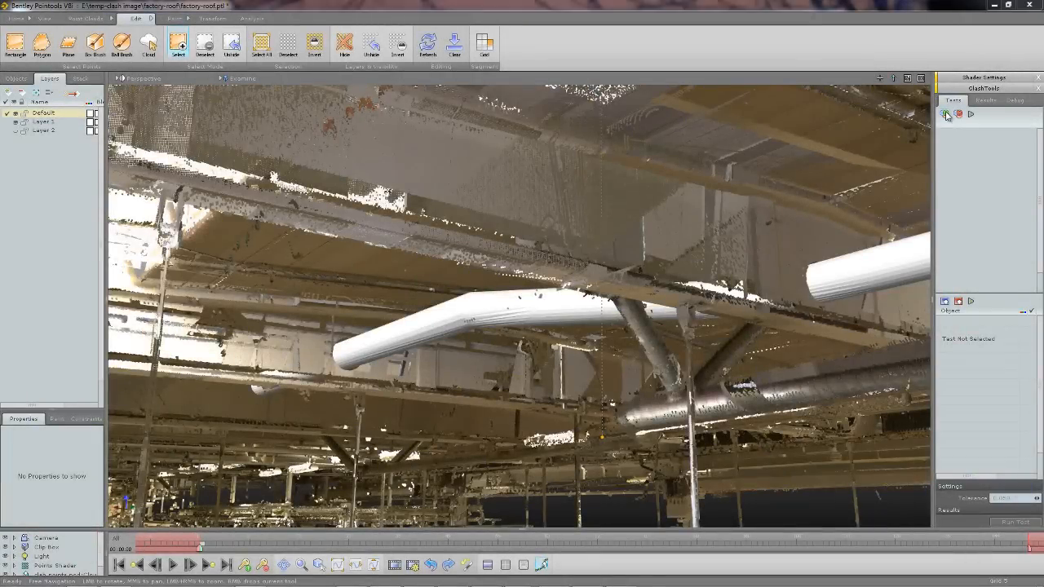
- Add the Static Interference 1 clash test and run it
{"action": "left_click", "coordinate": [943, 114]}
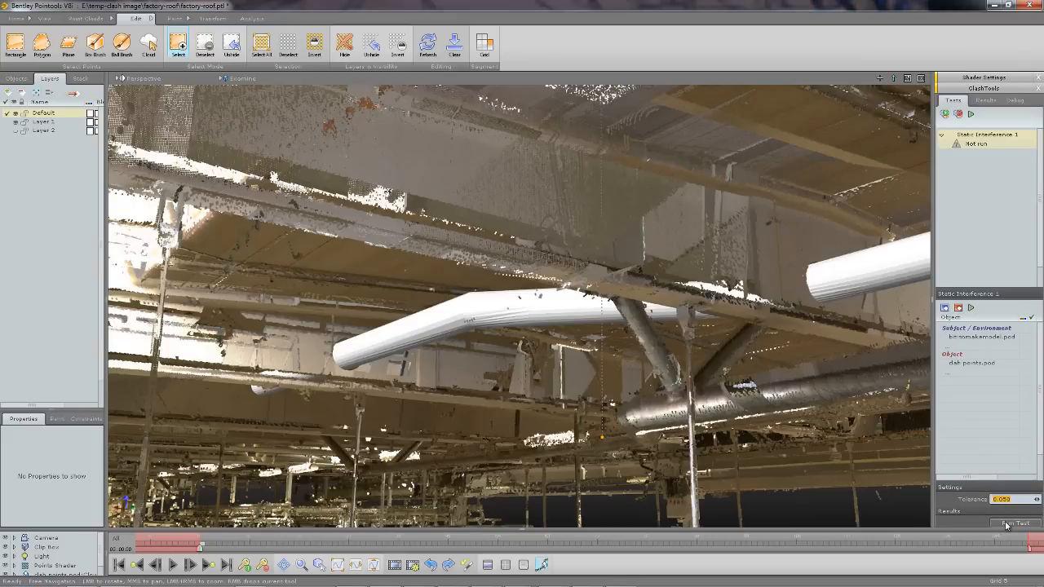
{"action": "left_click", "coordinate": [1013, 523]}
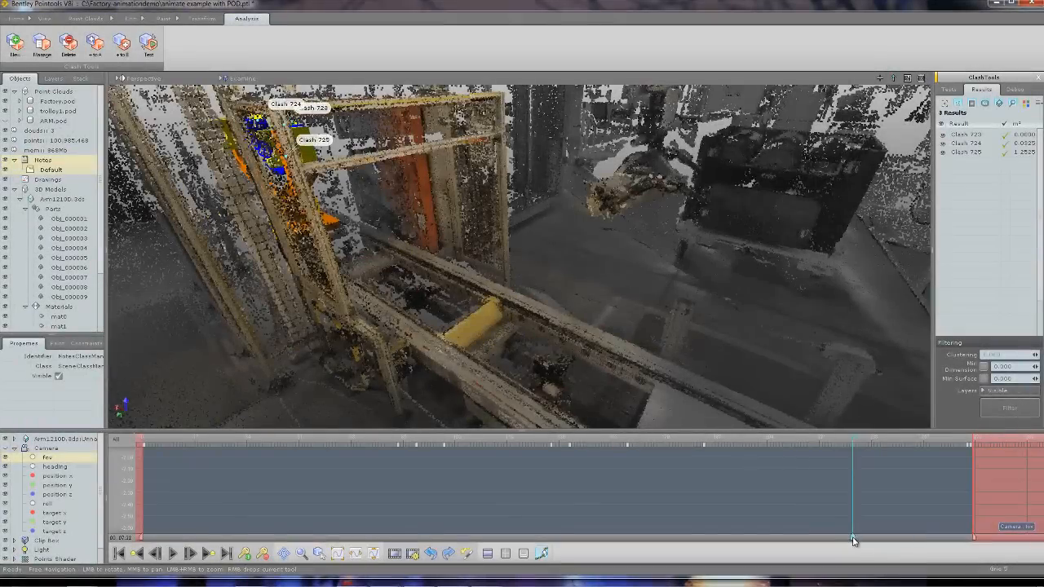
- Scrub the animation timeline to other frames and watch the clash results update
{"action": "left_click_drag", "start_coordinate": [852, 534], "coordinate": [791, 541]}
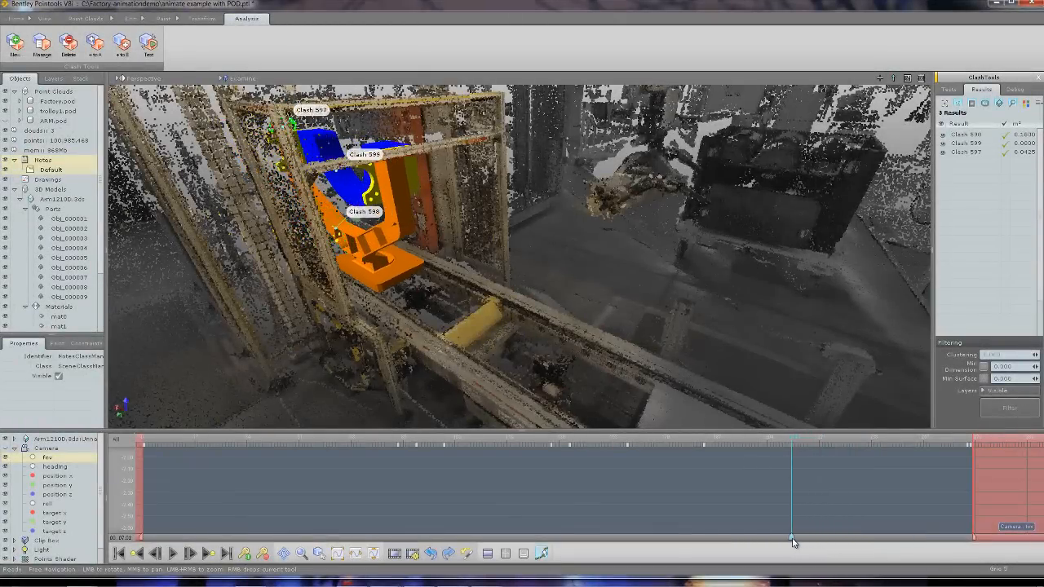
{"action": "left_click_drag", "start_coordinate": [795, 542], "coordinate": [779, 542]}
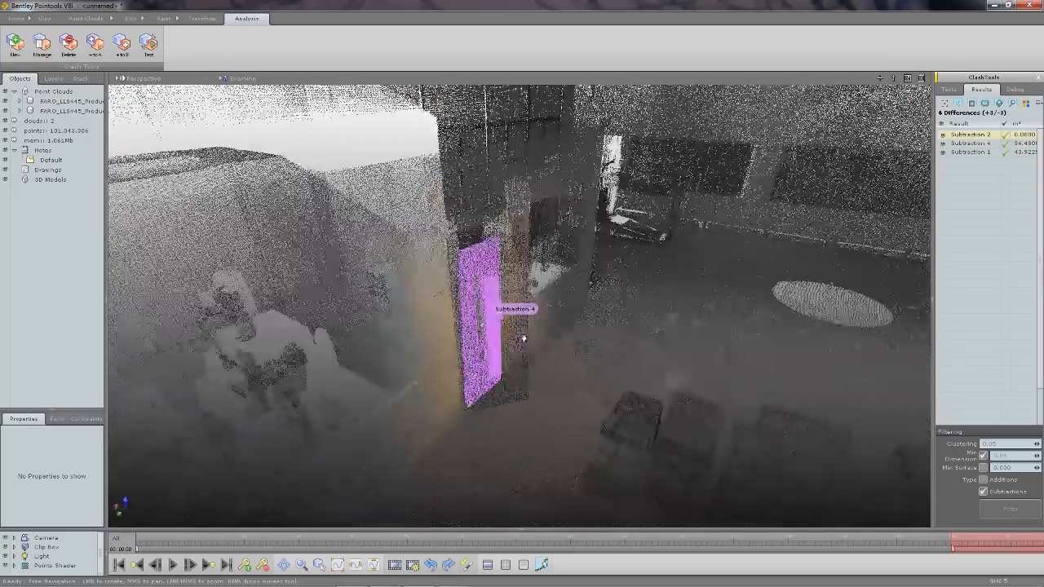
- Orbit the view around the highlighted Subtraction 4 doorway difference
{"action": "left_click_drag", "start_coordinate": [521, 339], "coordinate": [391, 343]}
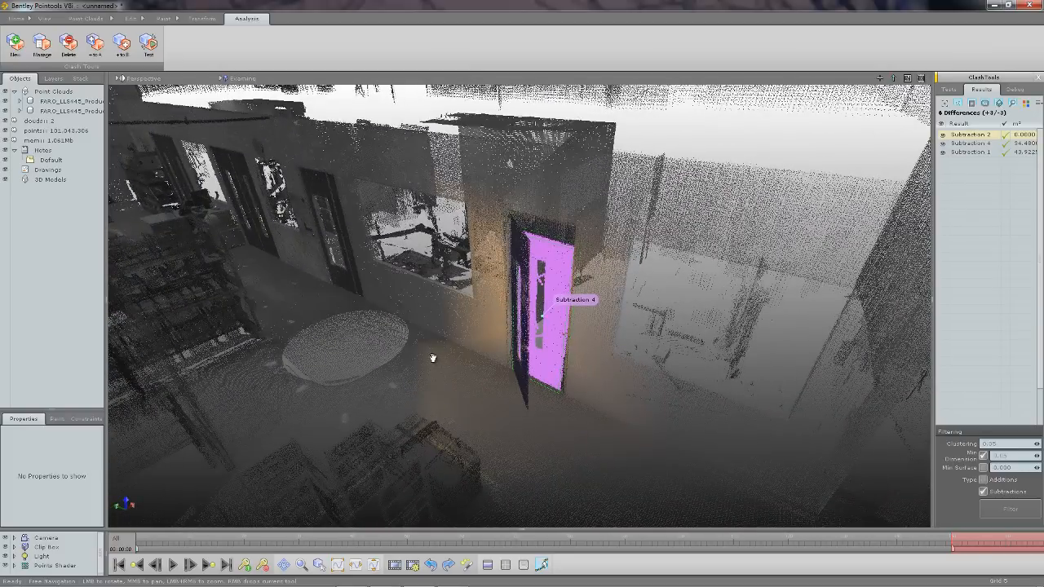
{"action": "left_click_drag", "start_coordinate": [433, 357], "coordinate": [453, 335]}
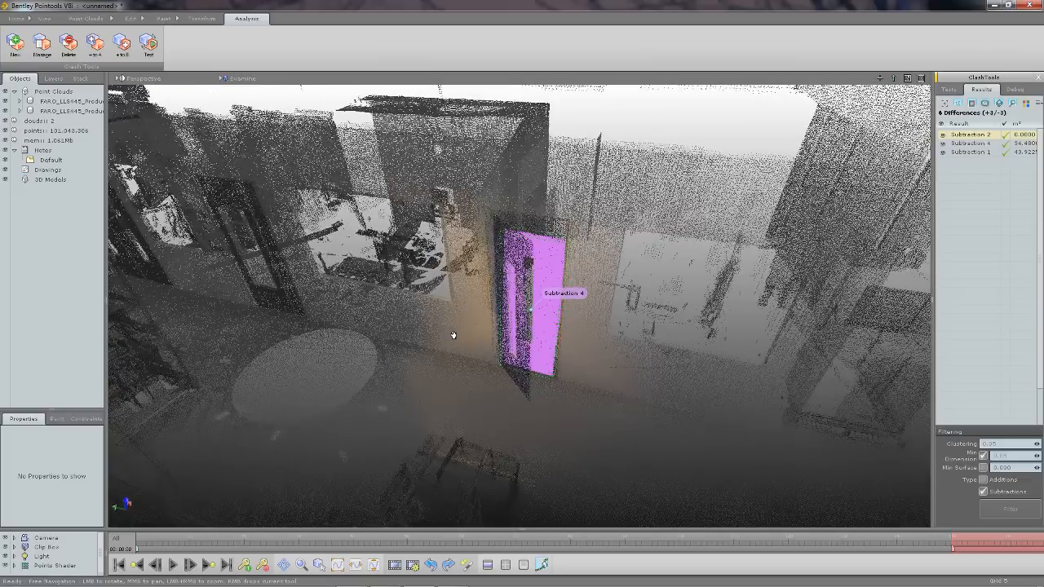